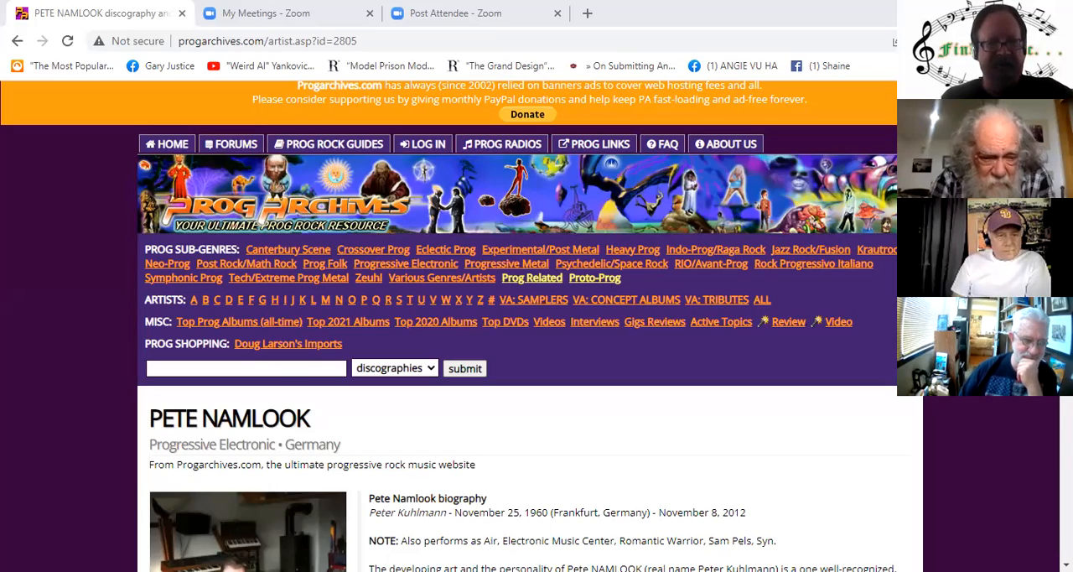
scroll(down, 3)
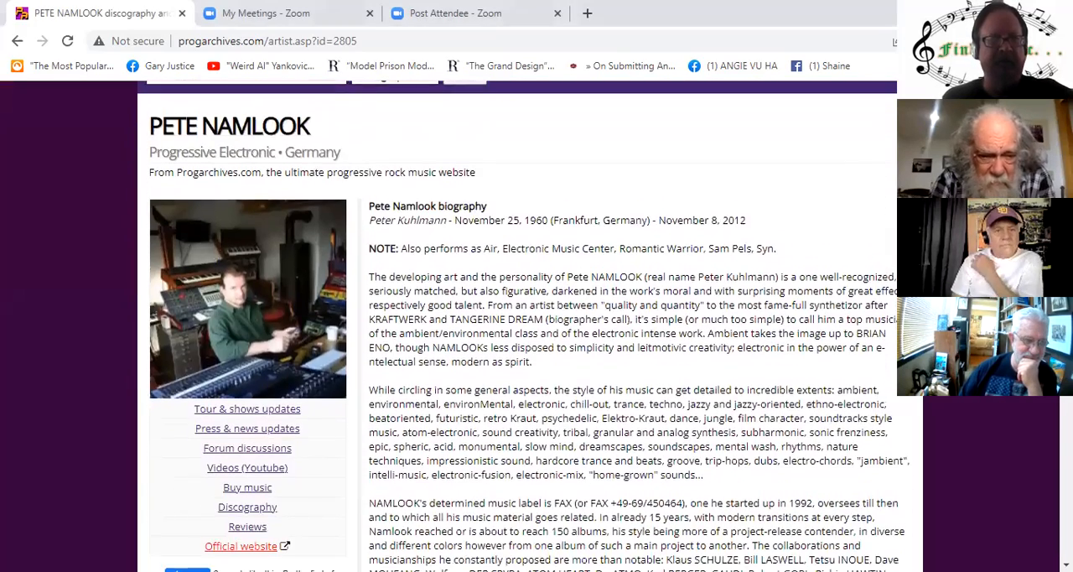
scroll(down, 3)
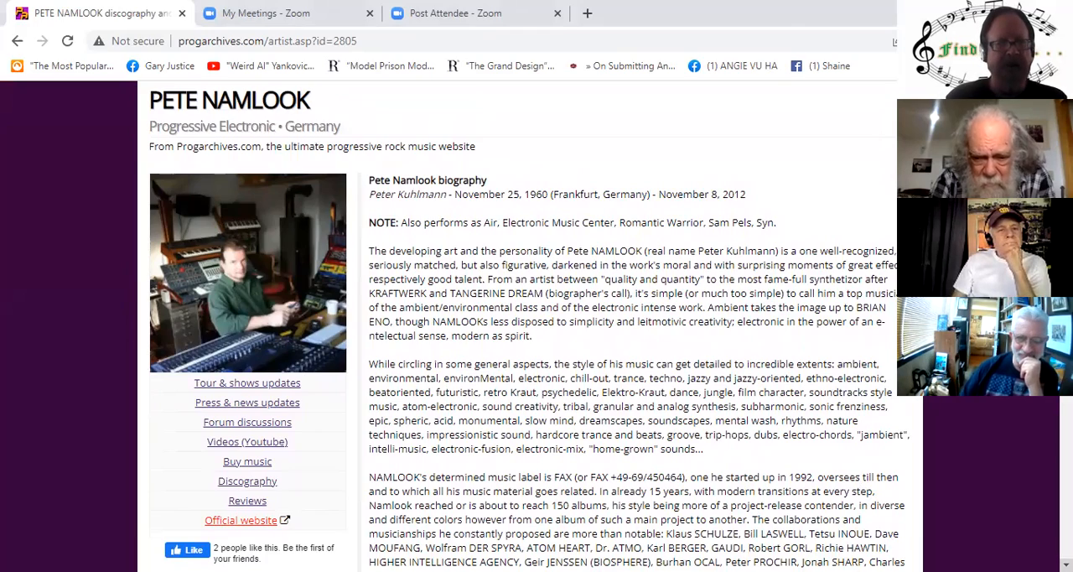
scroll(down, 3)
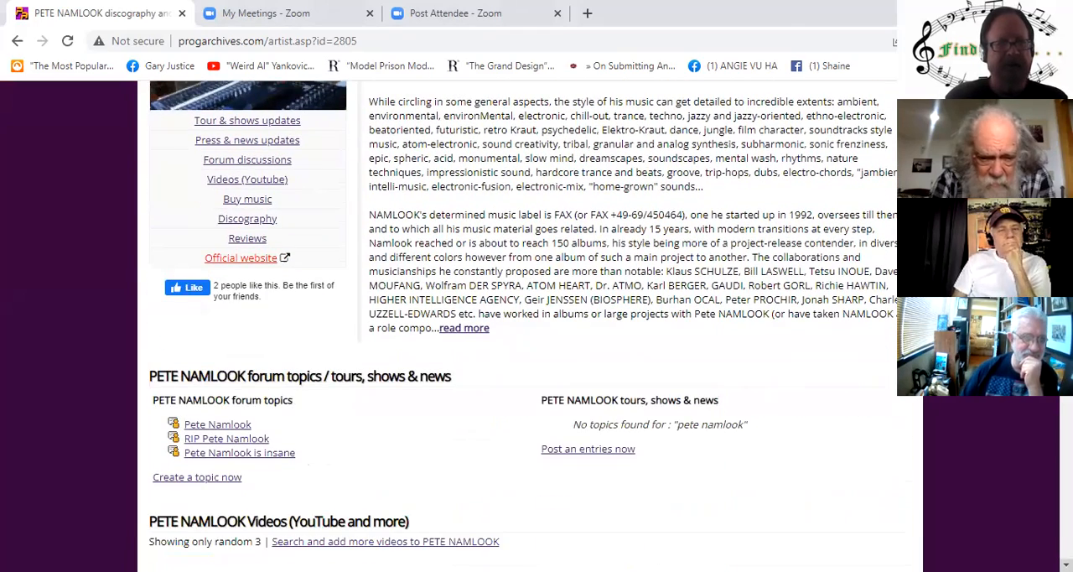
scroll(down, 3)
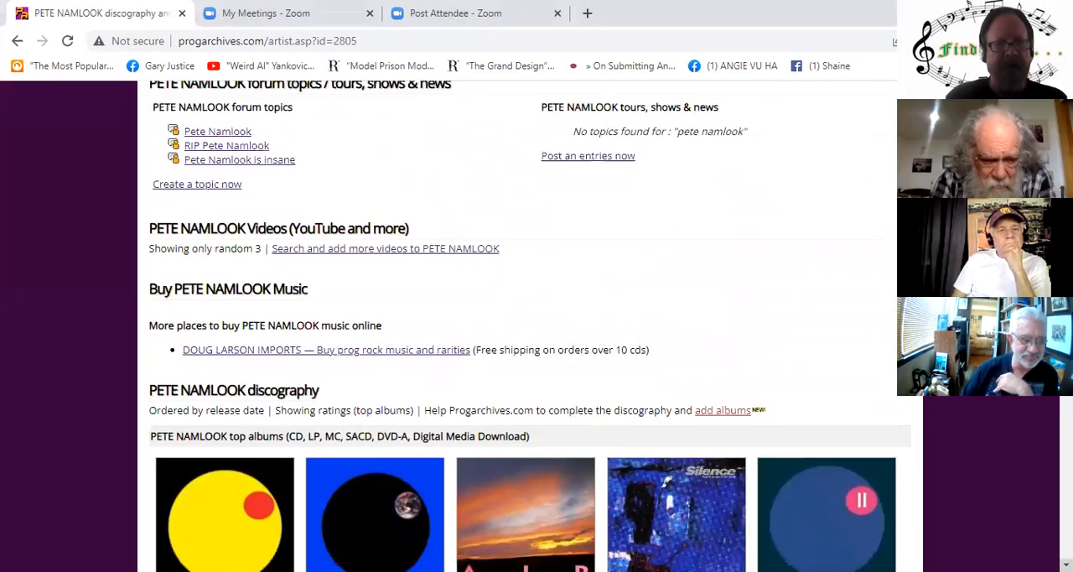
scroll(down, 3)
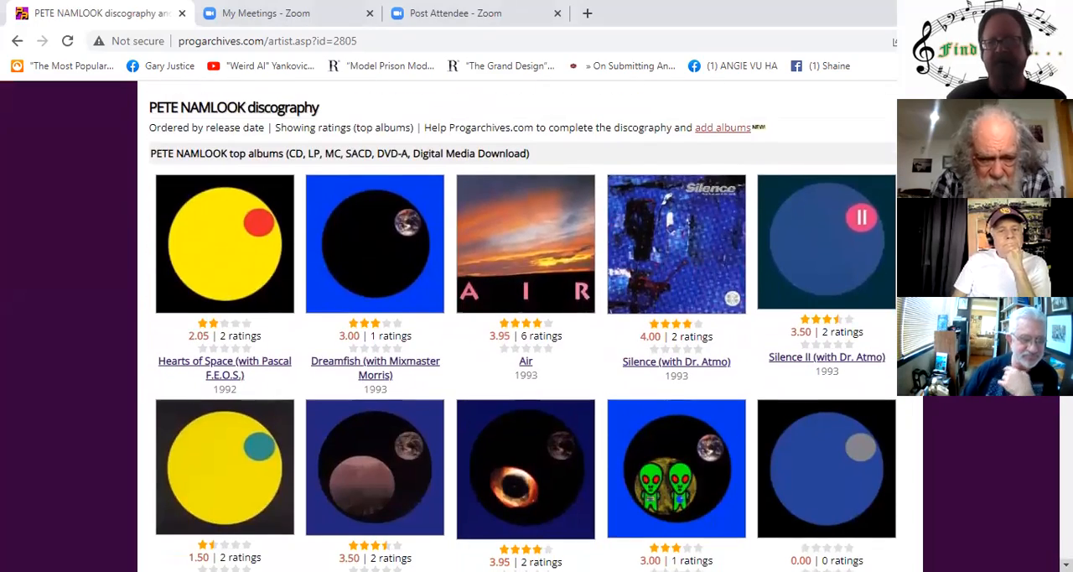
scroll(down, 3)
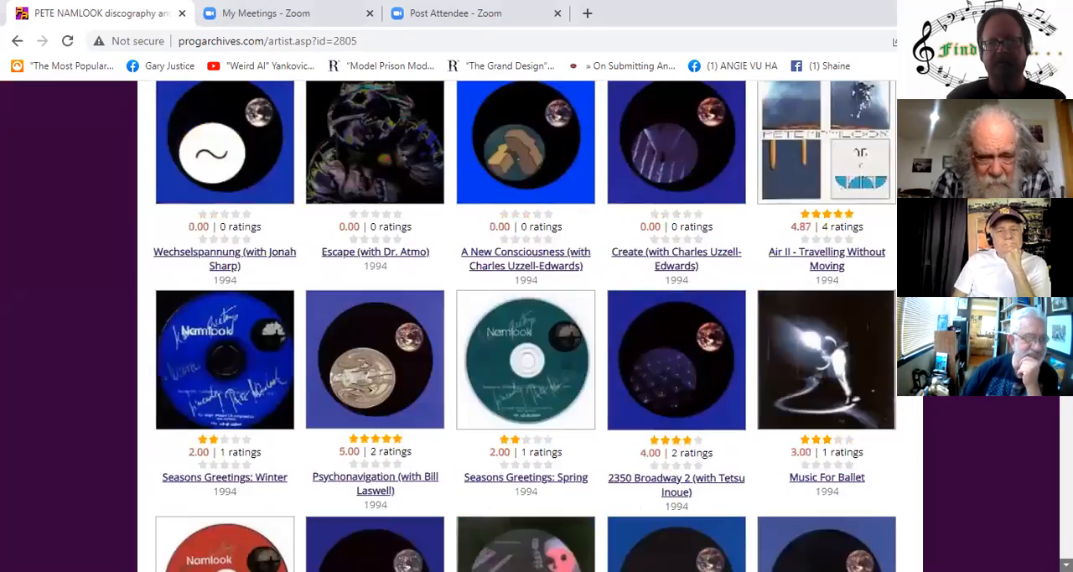
scroll(down, 3)
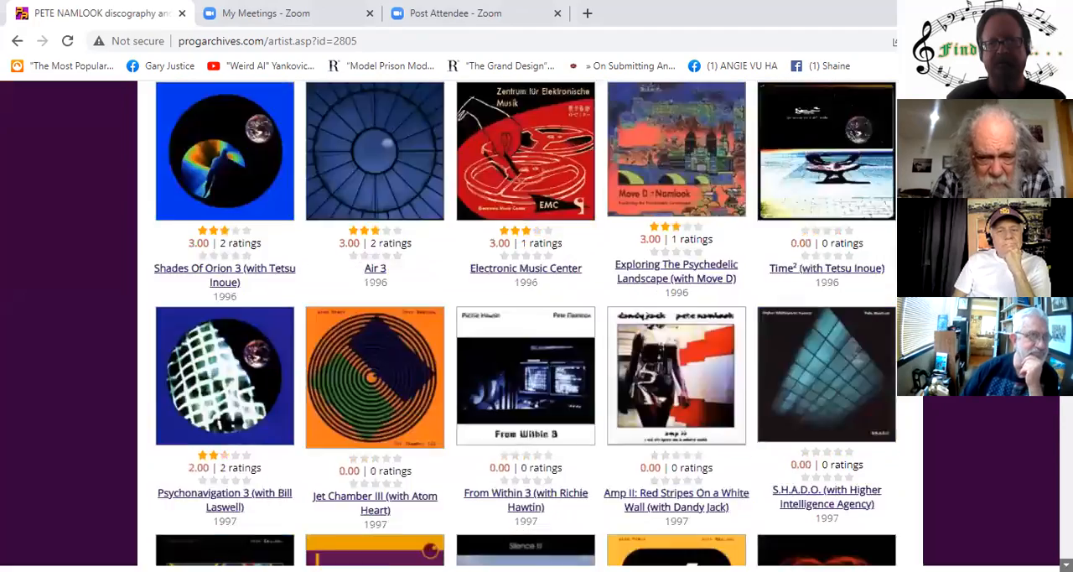
scroll(down, 3)
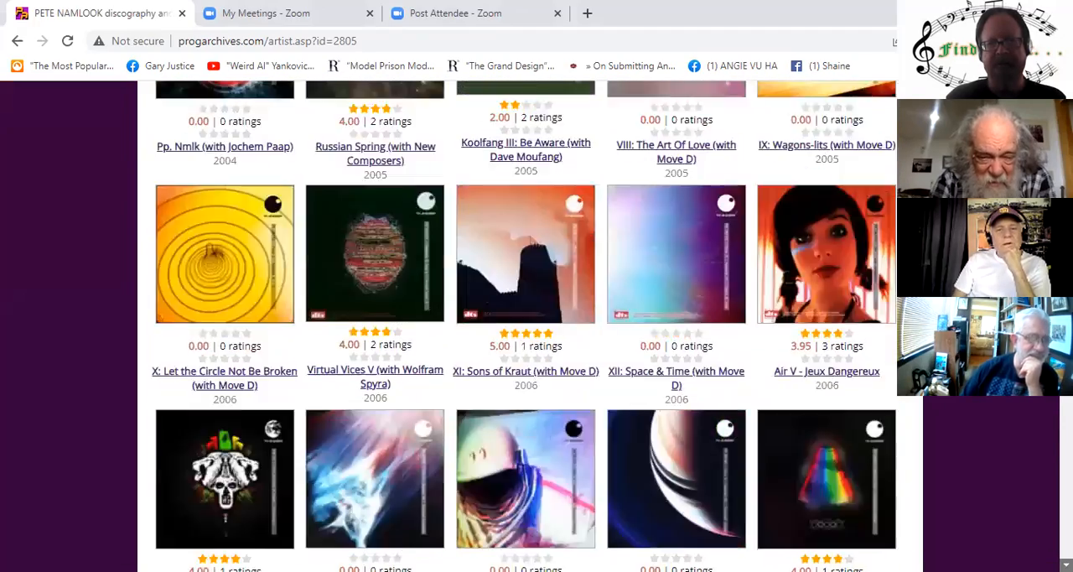
scroll(down, 3)
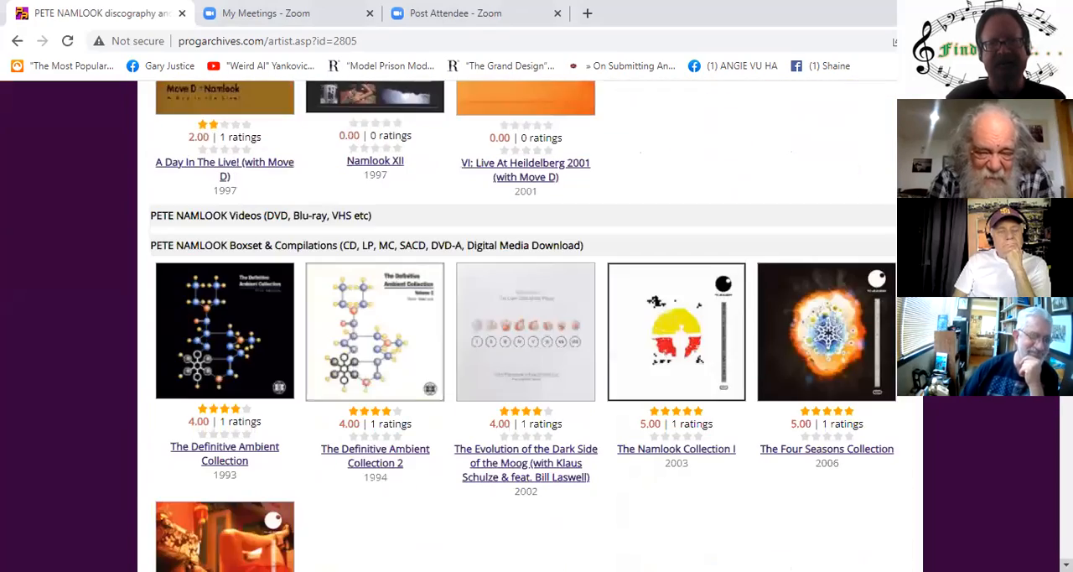
scroll(down, 3)
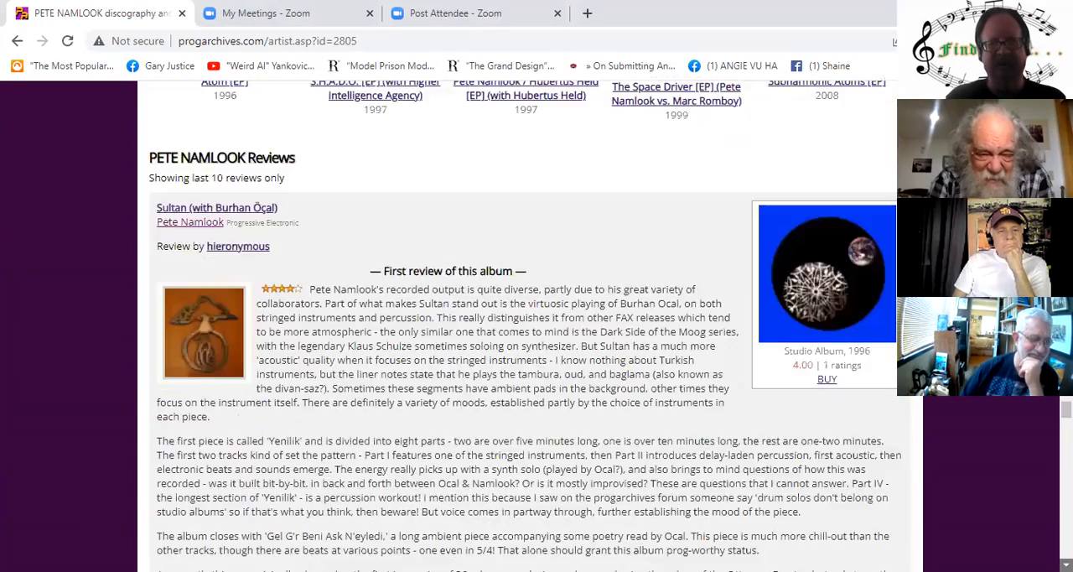
scroll(down, 3)
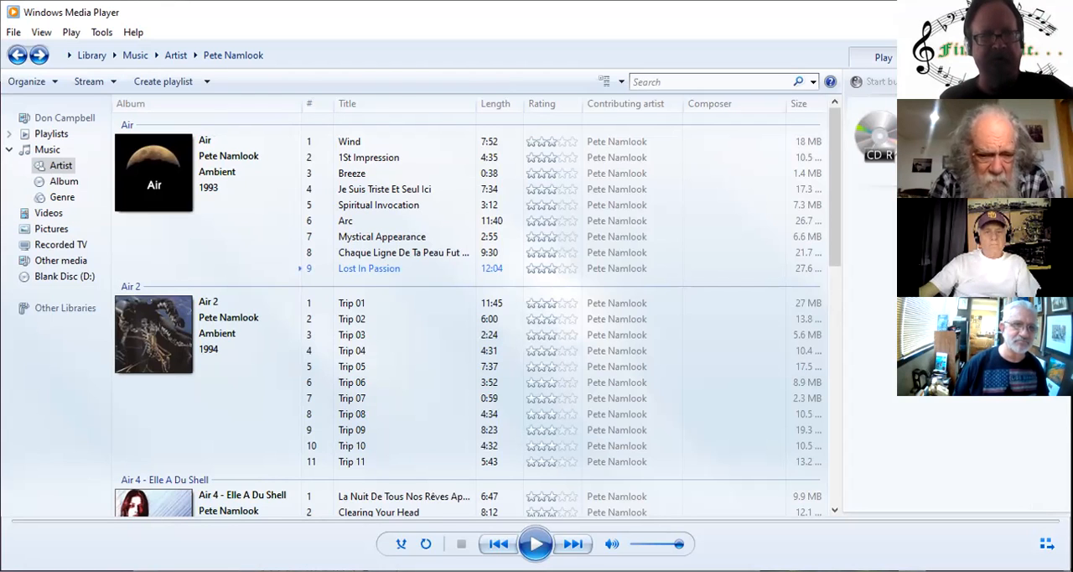
scroll(down, 3)
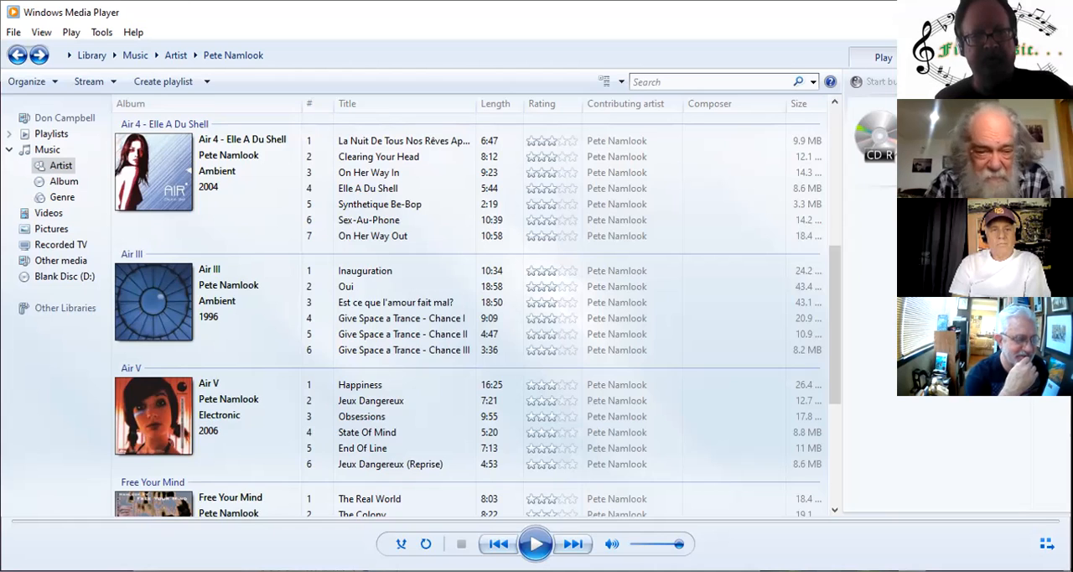
scroll(down, 3)
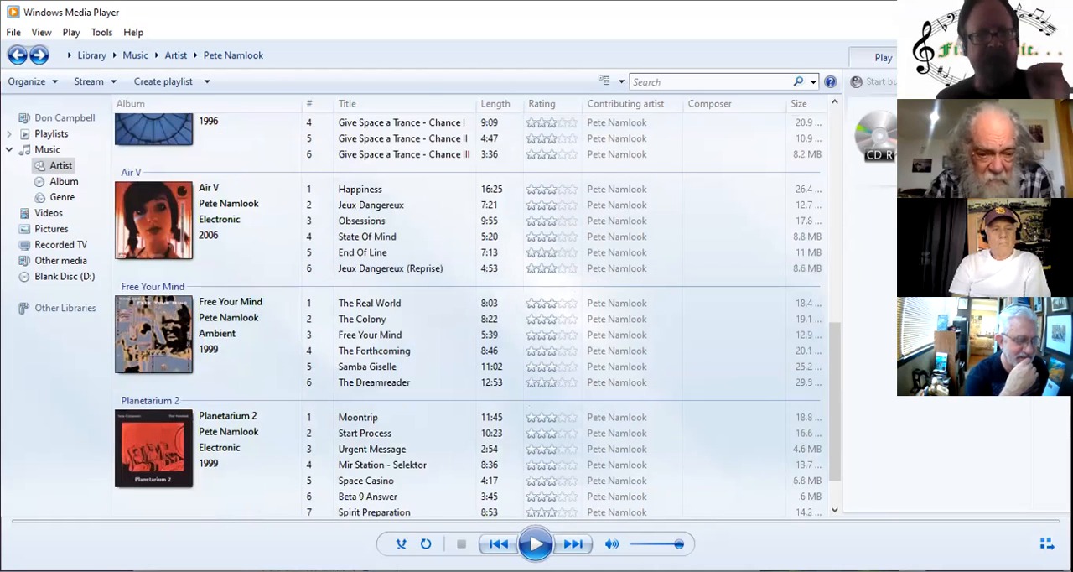
scroll(down, 3)
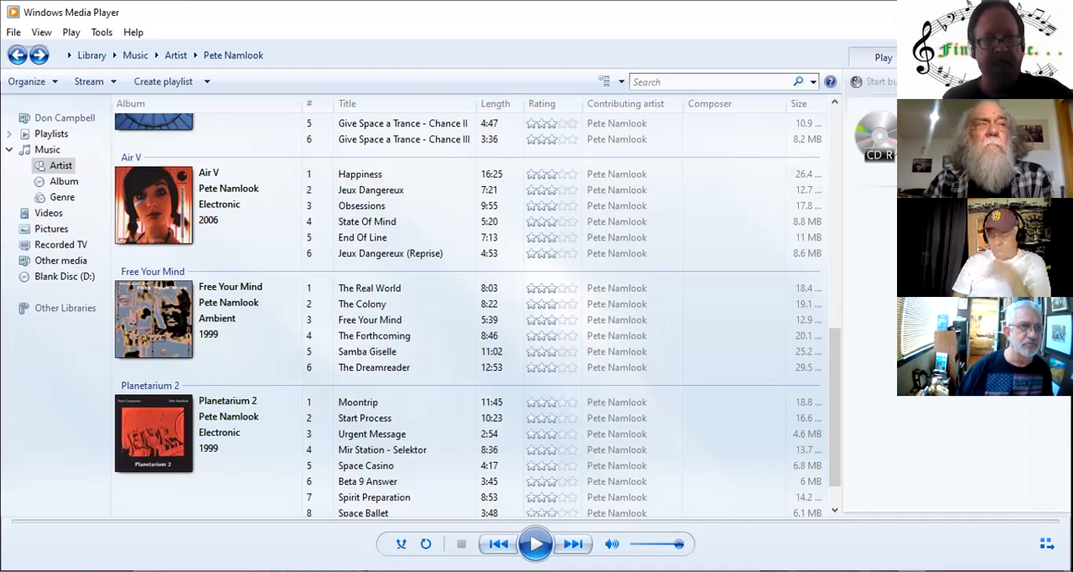
scroll(down, 3)
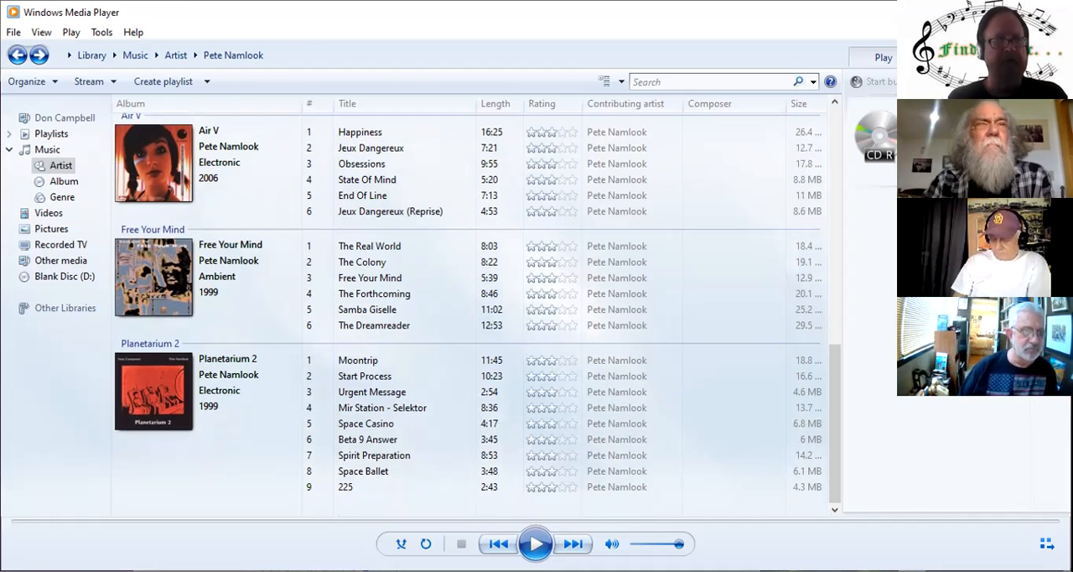